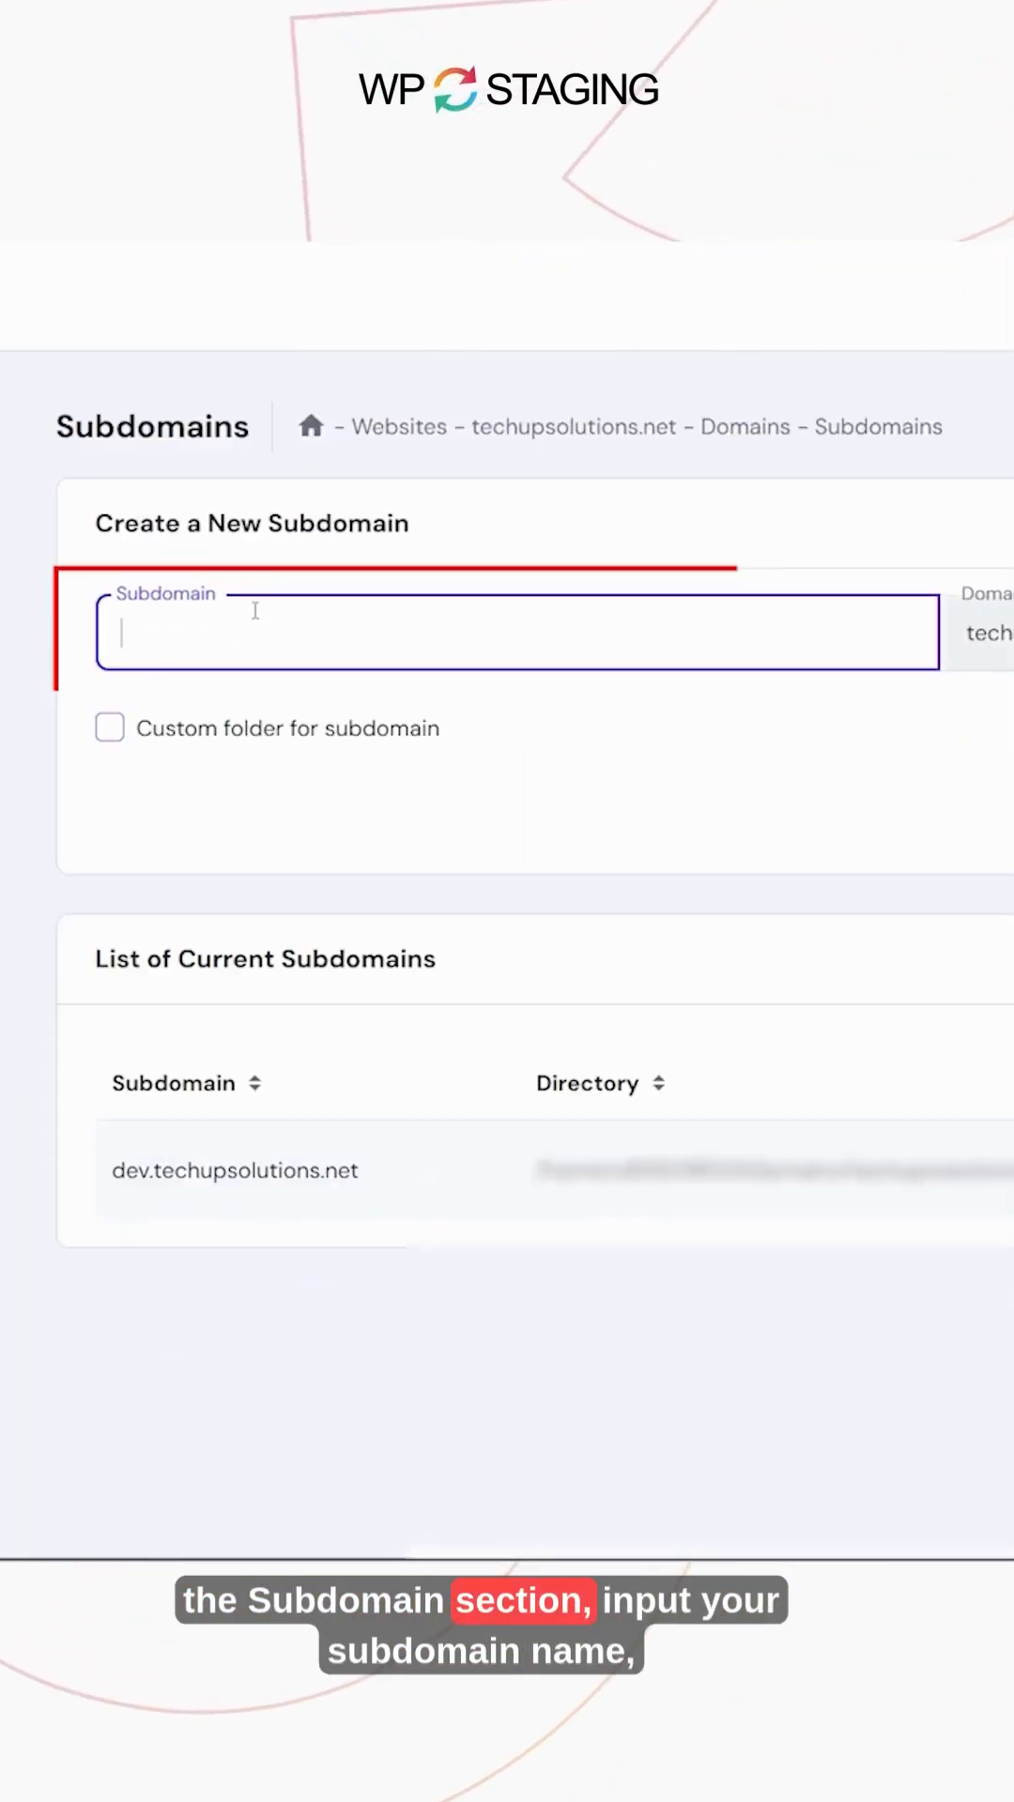
Begin a new staging site named Example in WP Staging Pro and expand its advanced settings.
{"action": "left_click", "coordinate": [634, 816]}
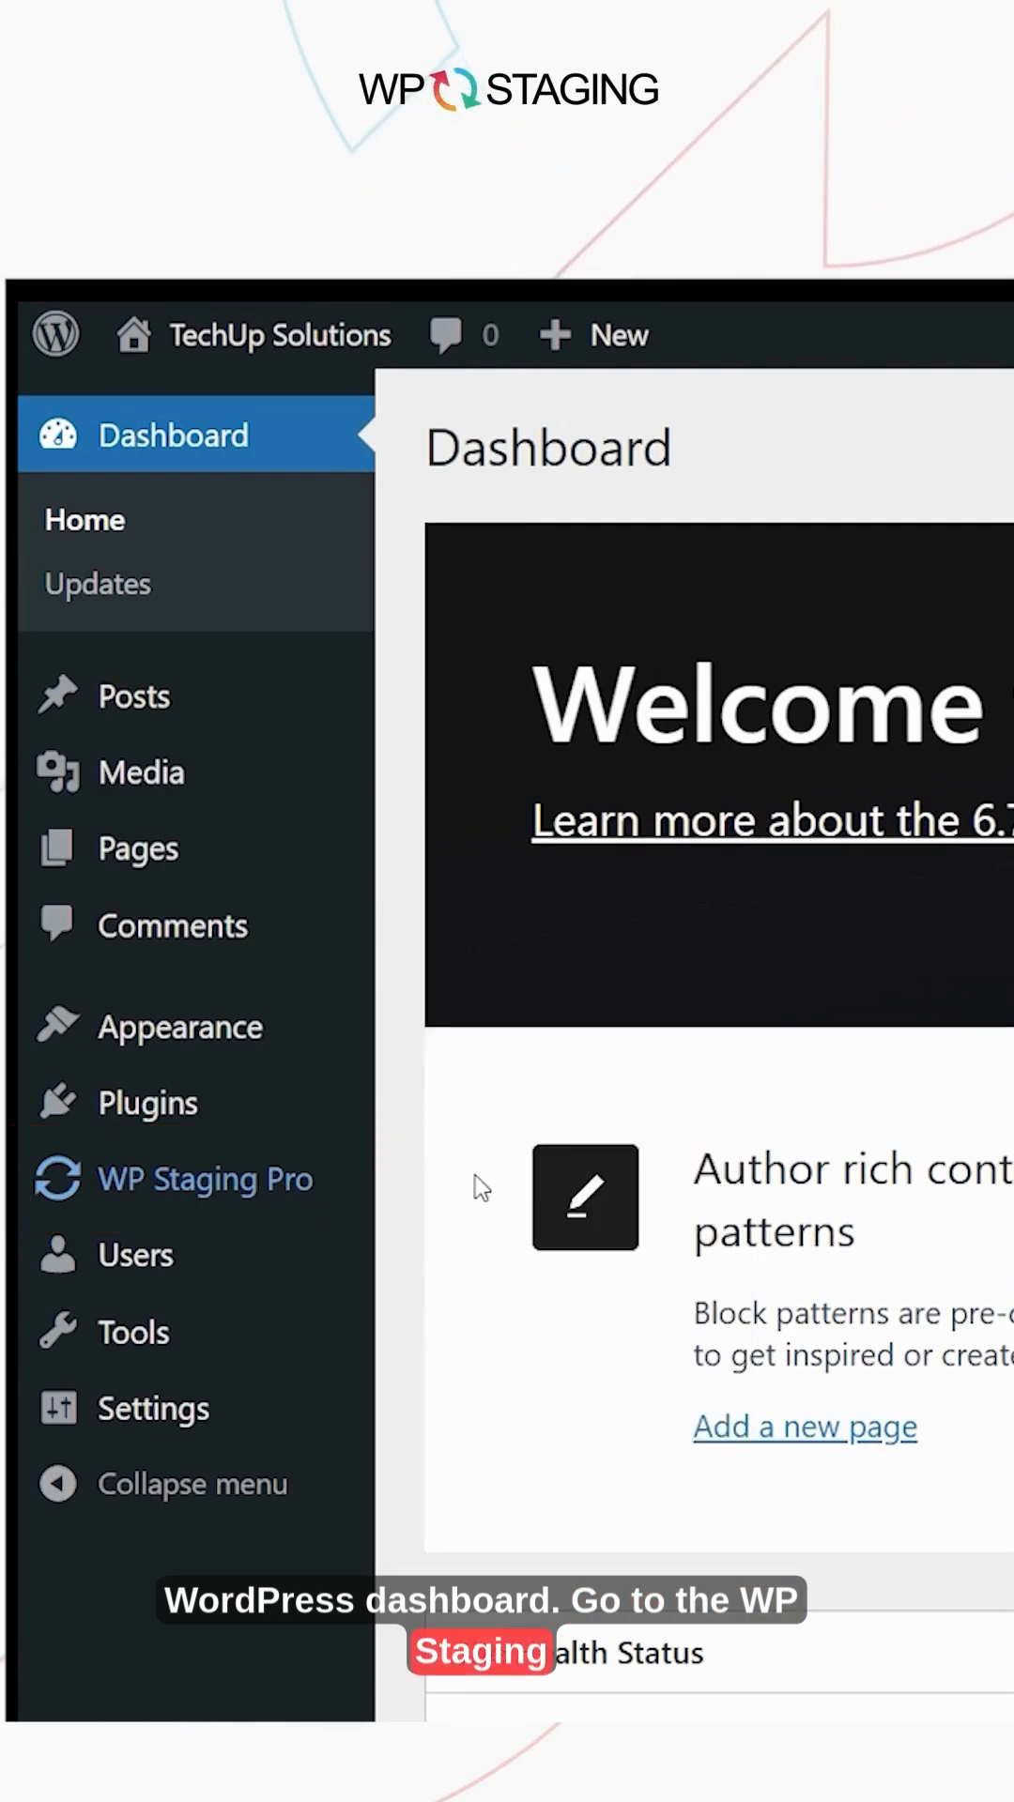
{"action": "left_click", "coordinate": [210, 1178]}
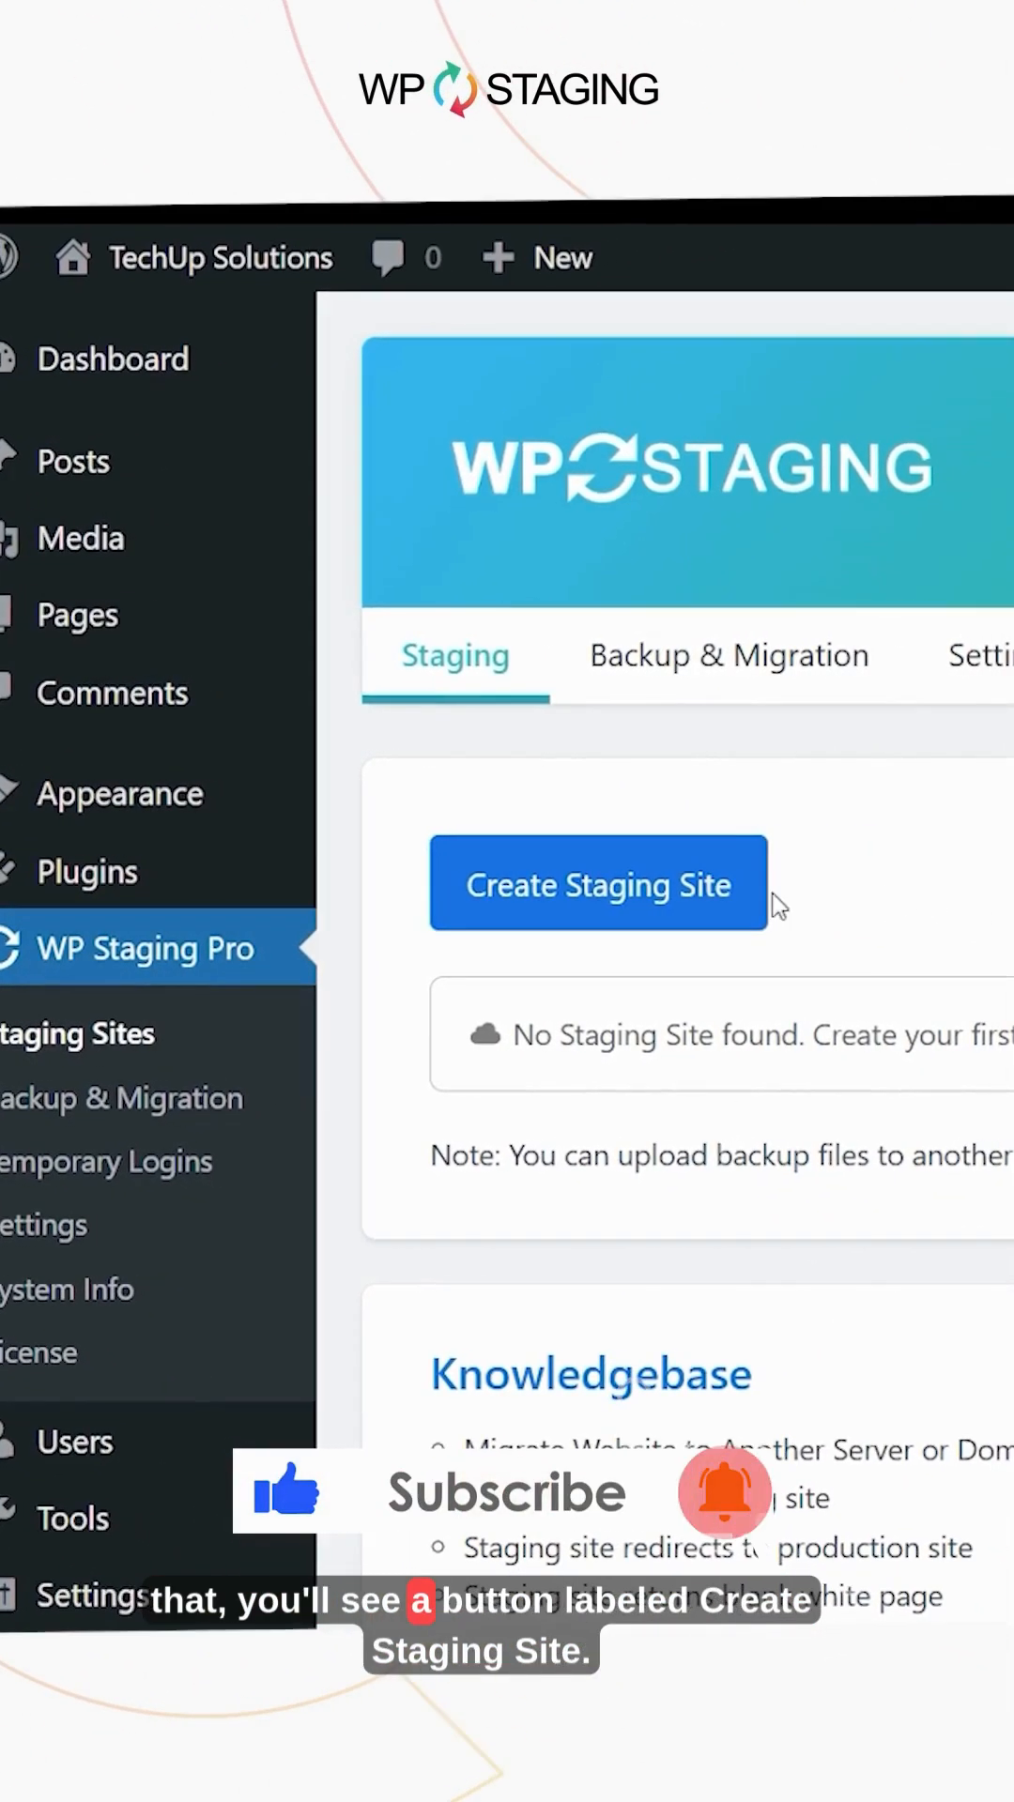
{"action": "left_click", "coordinate": [598, 884]}
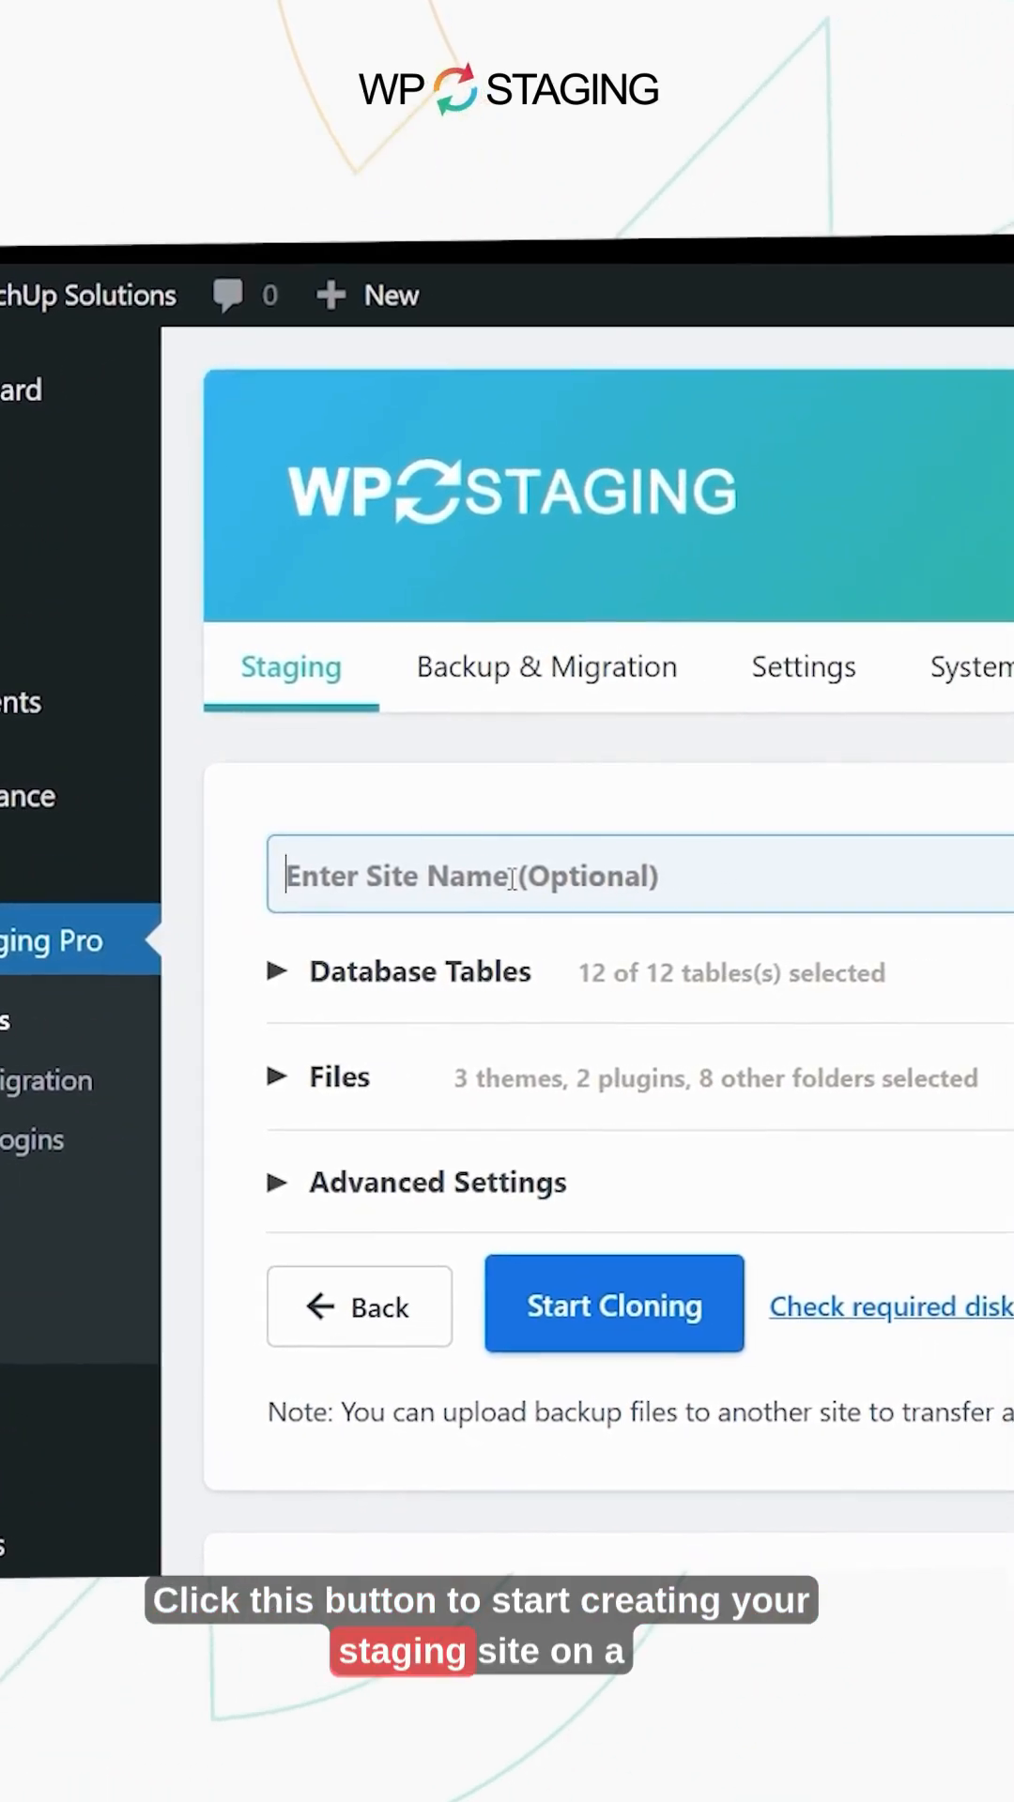
{"action": "type", "text": "Example"}
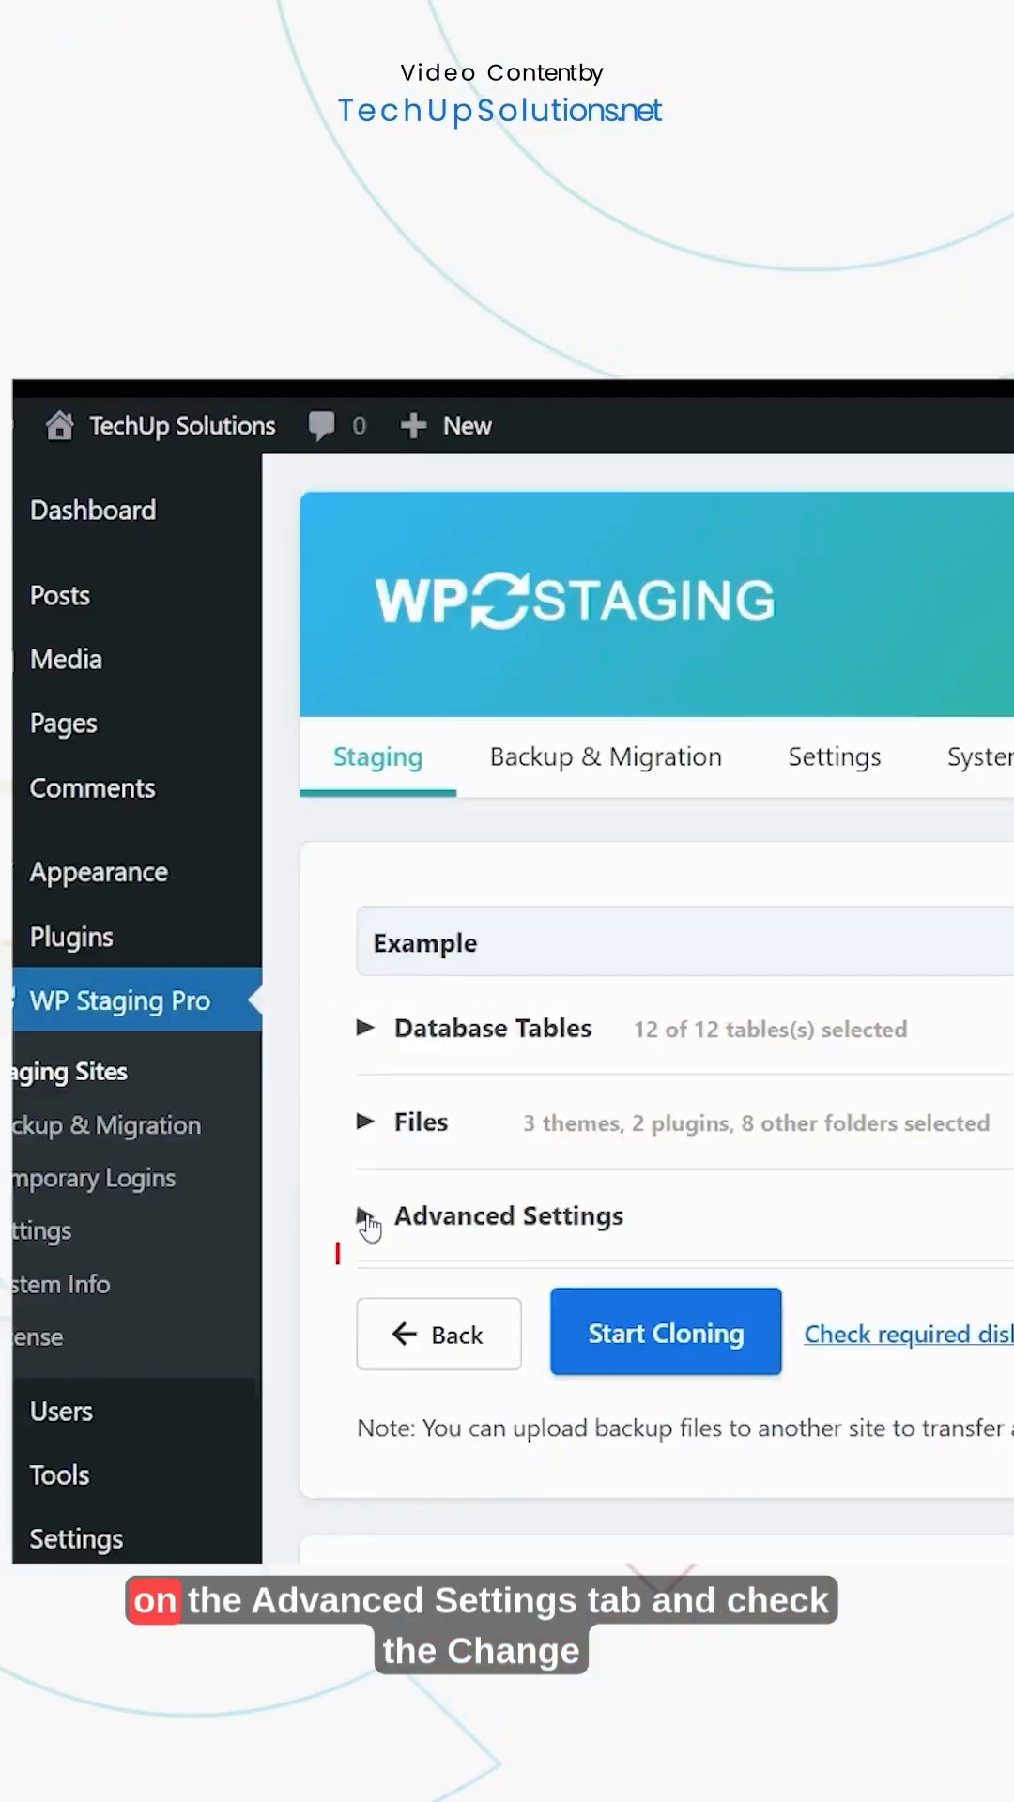
{"action": "left_click", "coordinate": [365, 1217]}
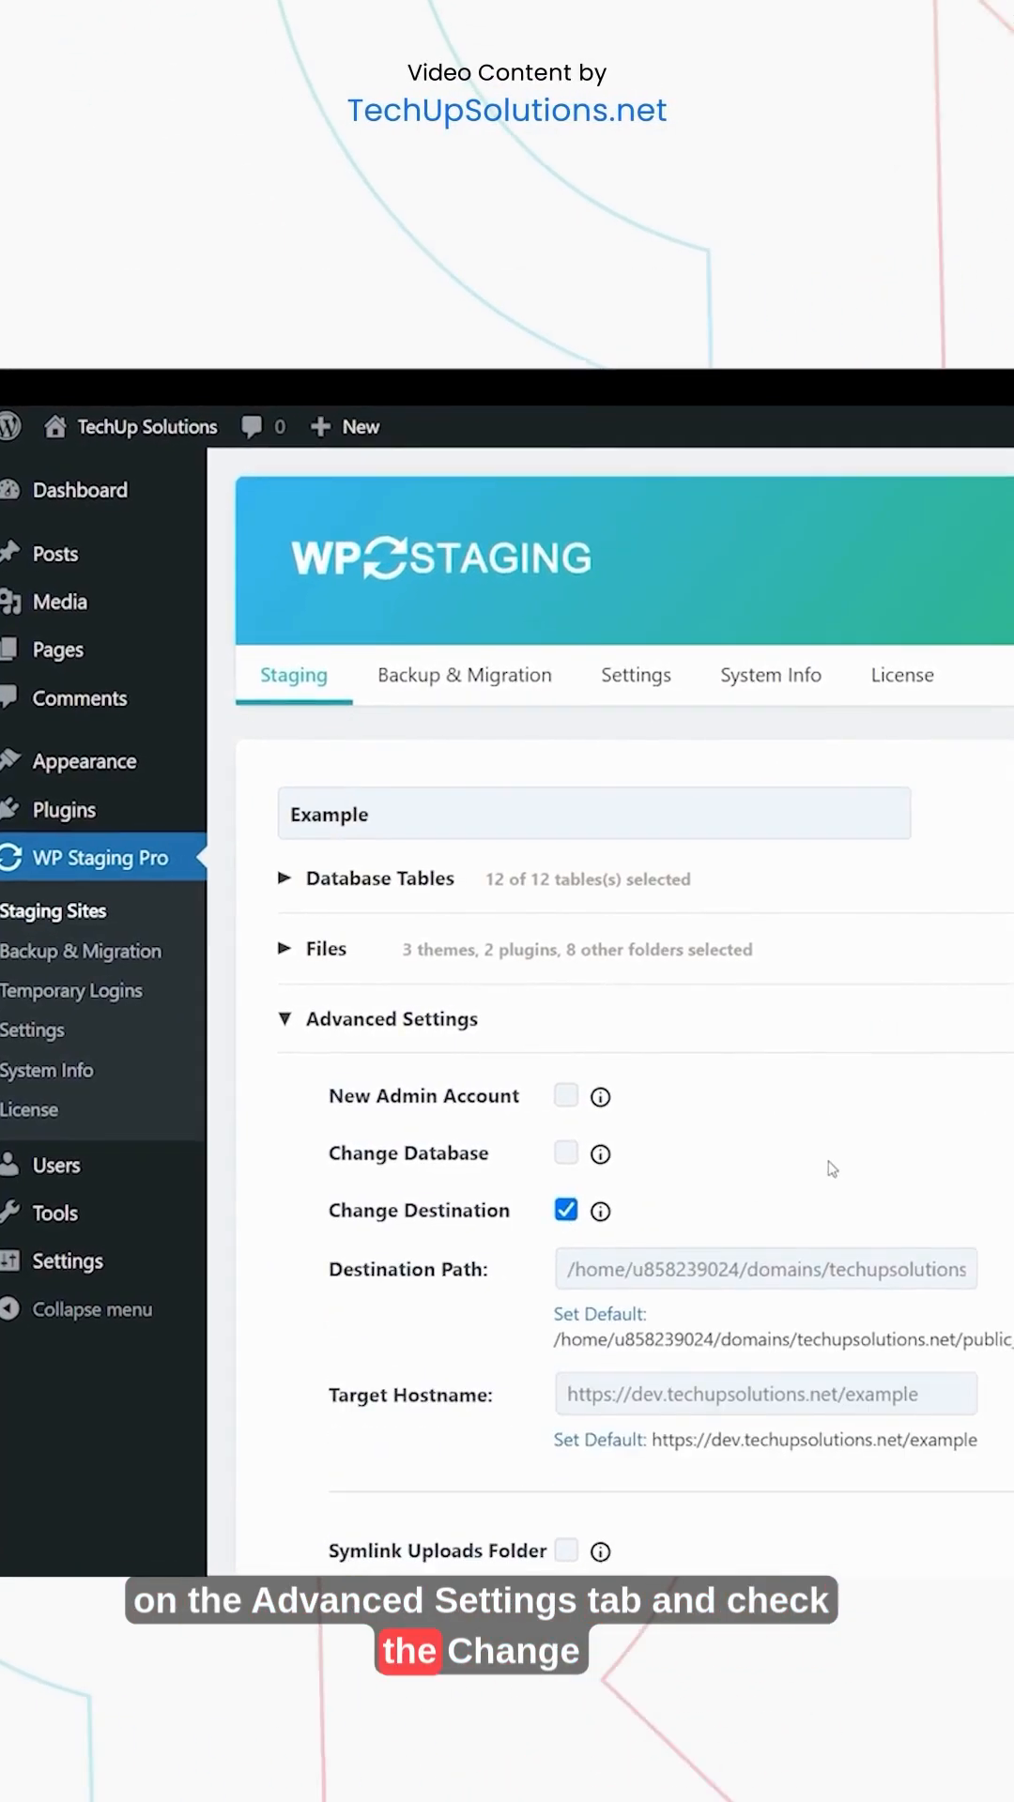
{"action": "scroll", "scroll_direction": "down", "scroll_amount": 3}
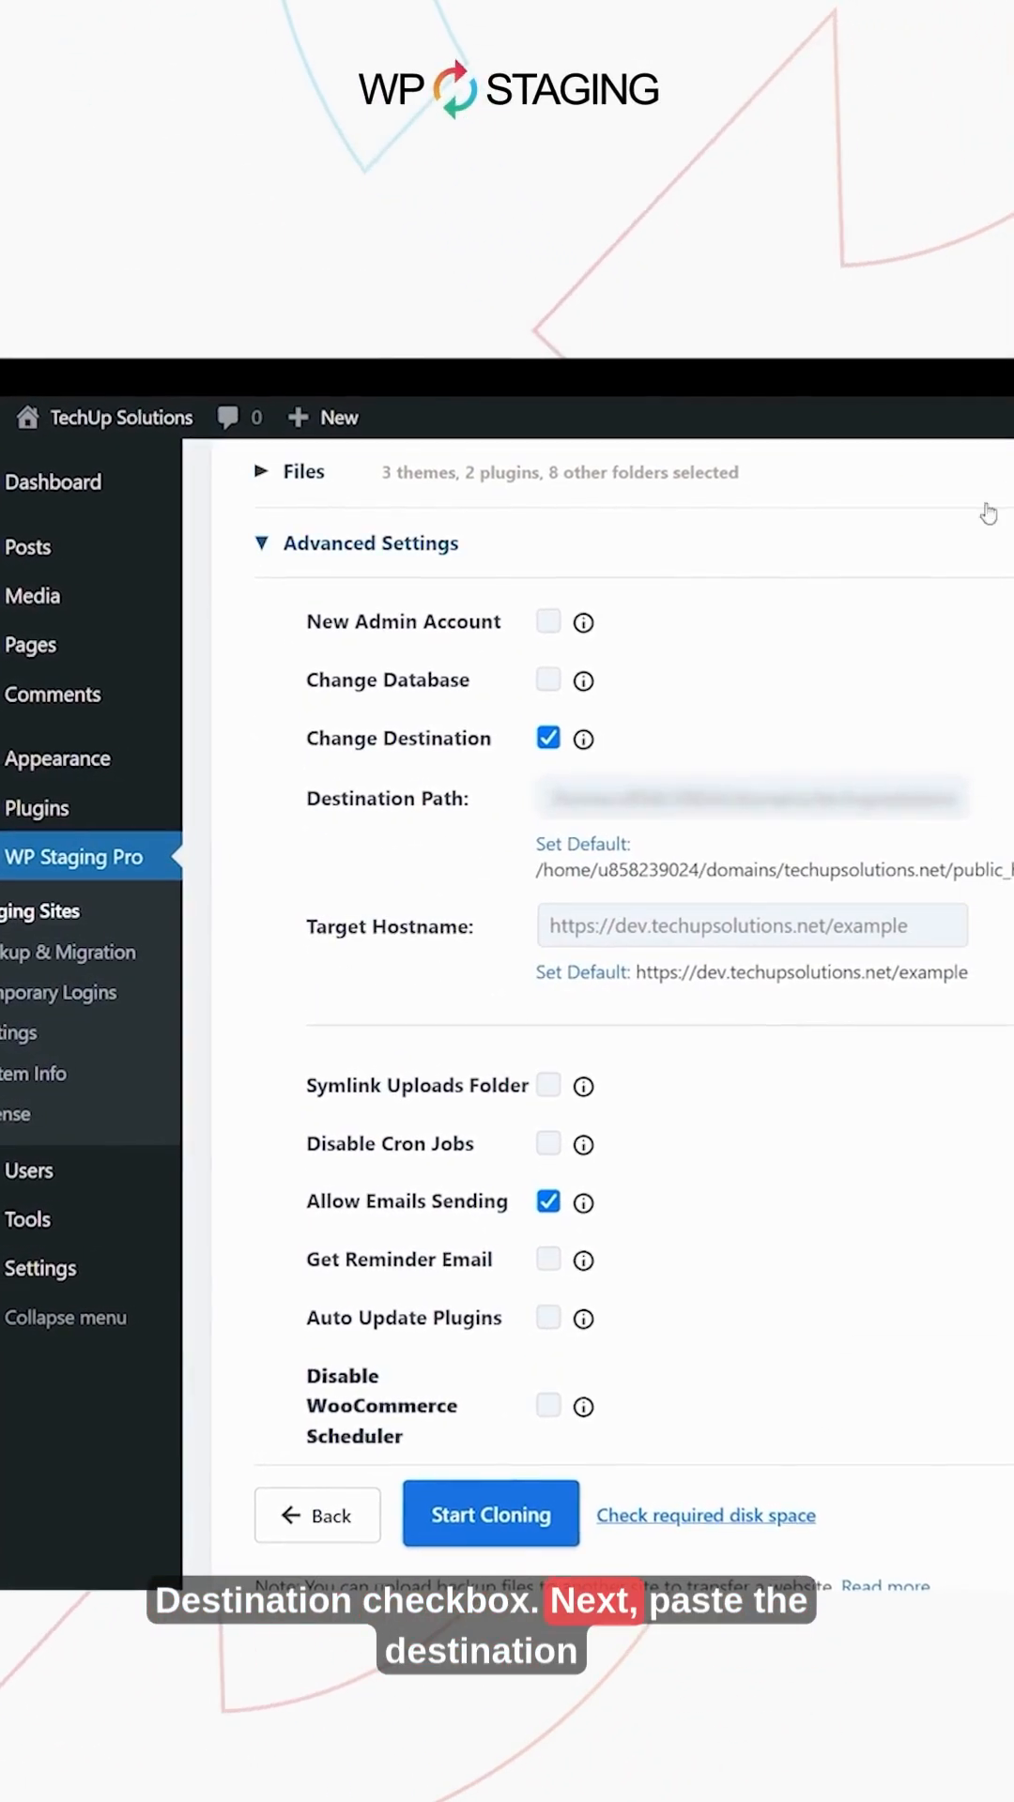
{"action": "type", "text": "https://example.techupsolutions.net"}
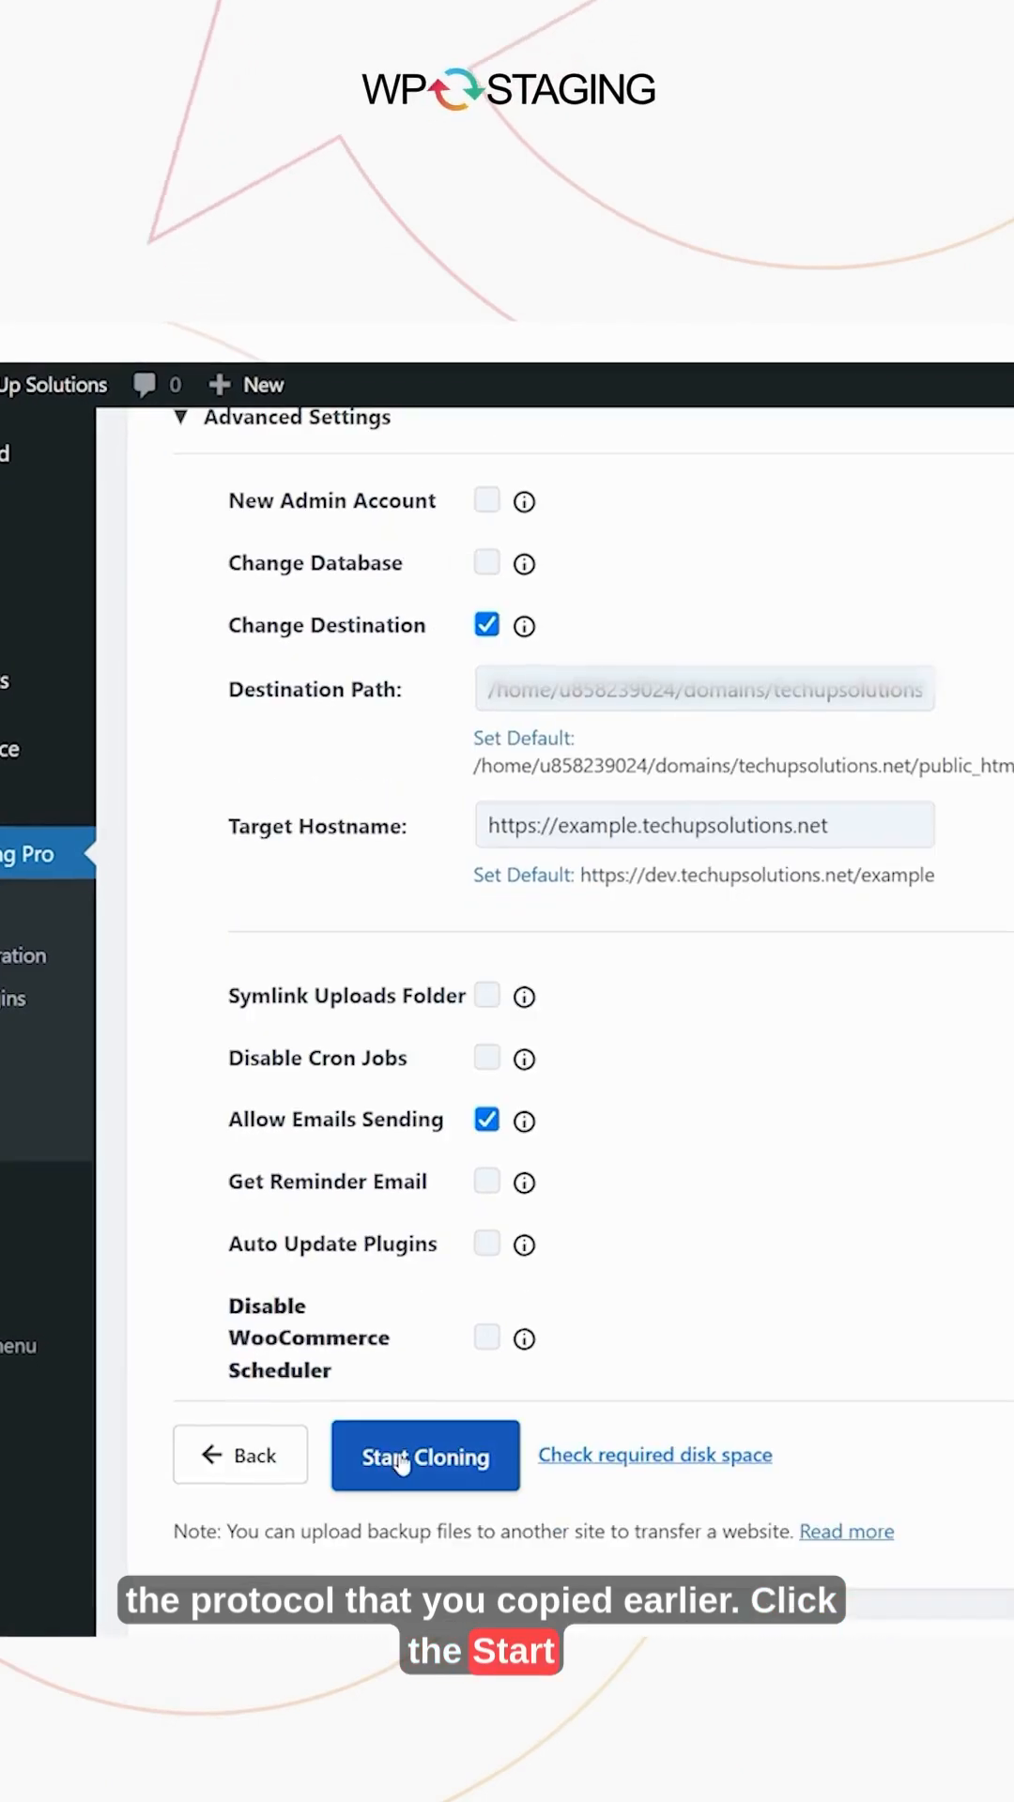
{"action": "left_click", "coordinate": [424, 1456]}
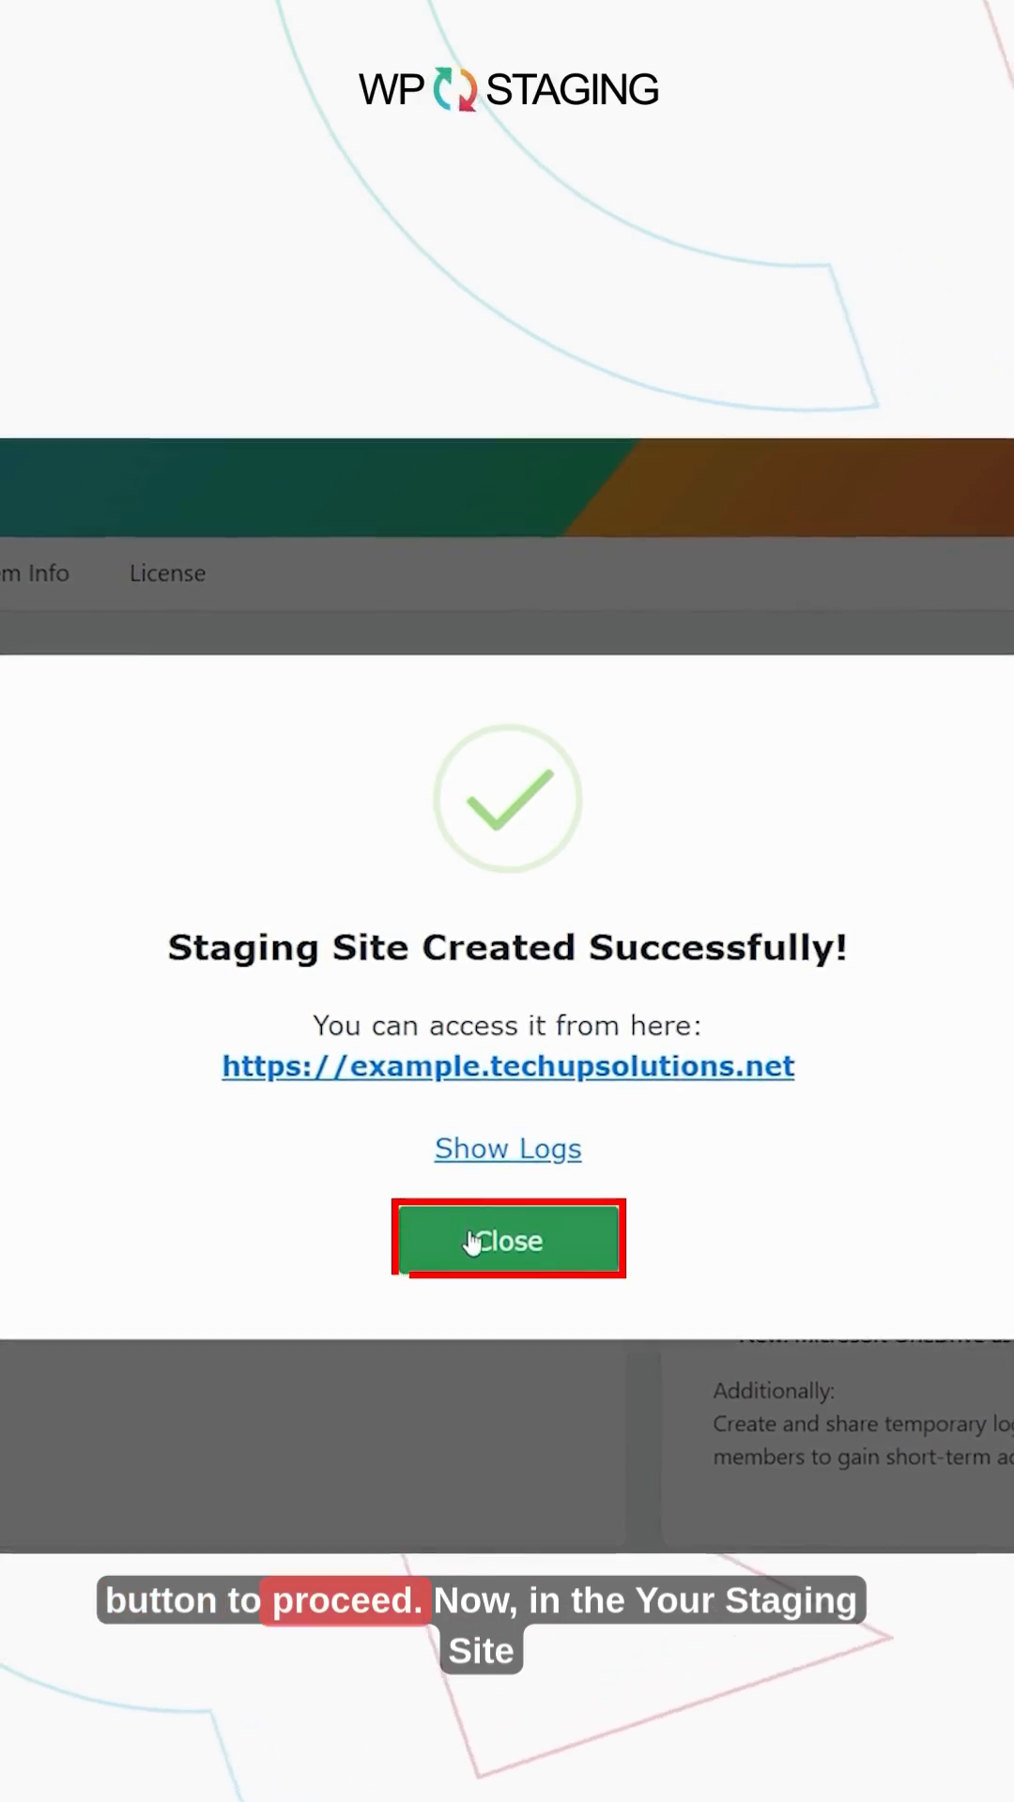
Dismiss the Staging Site Created Successfully confirmation.
{"action": "left_click", "coordinate": [507, 1240]}
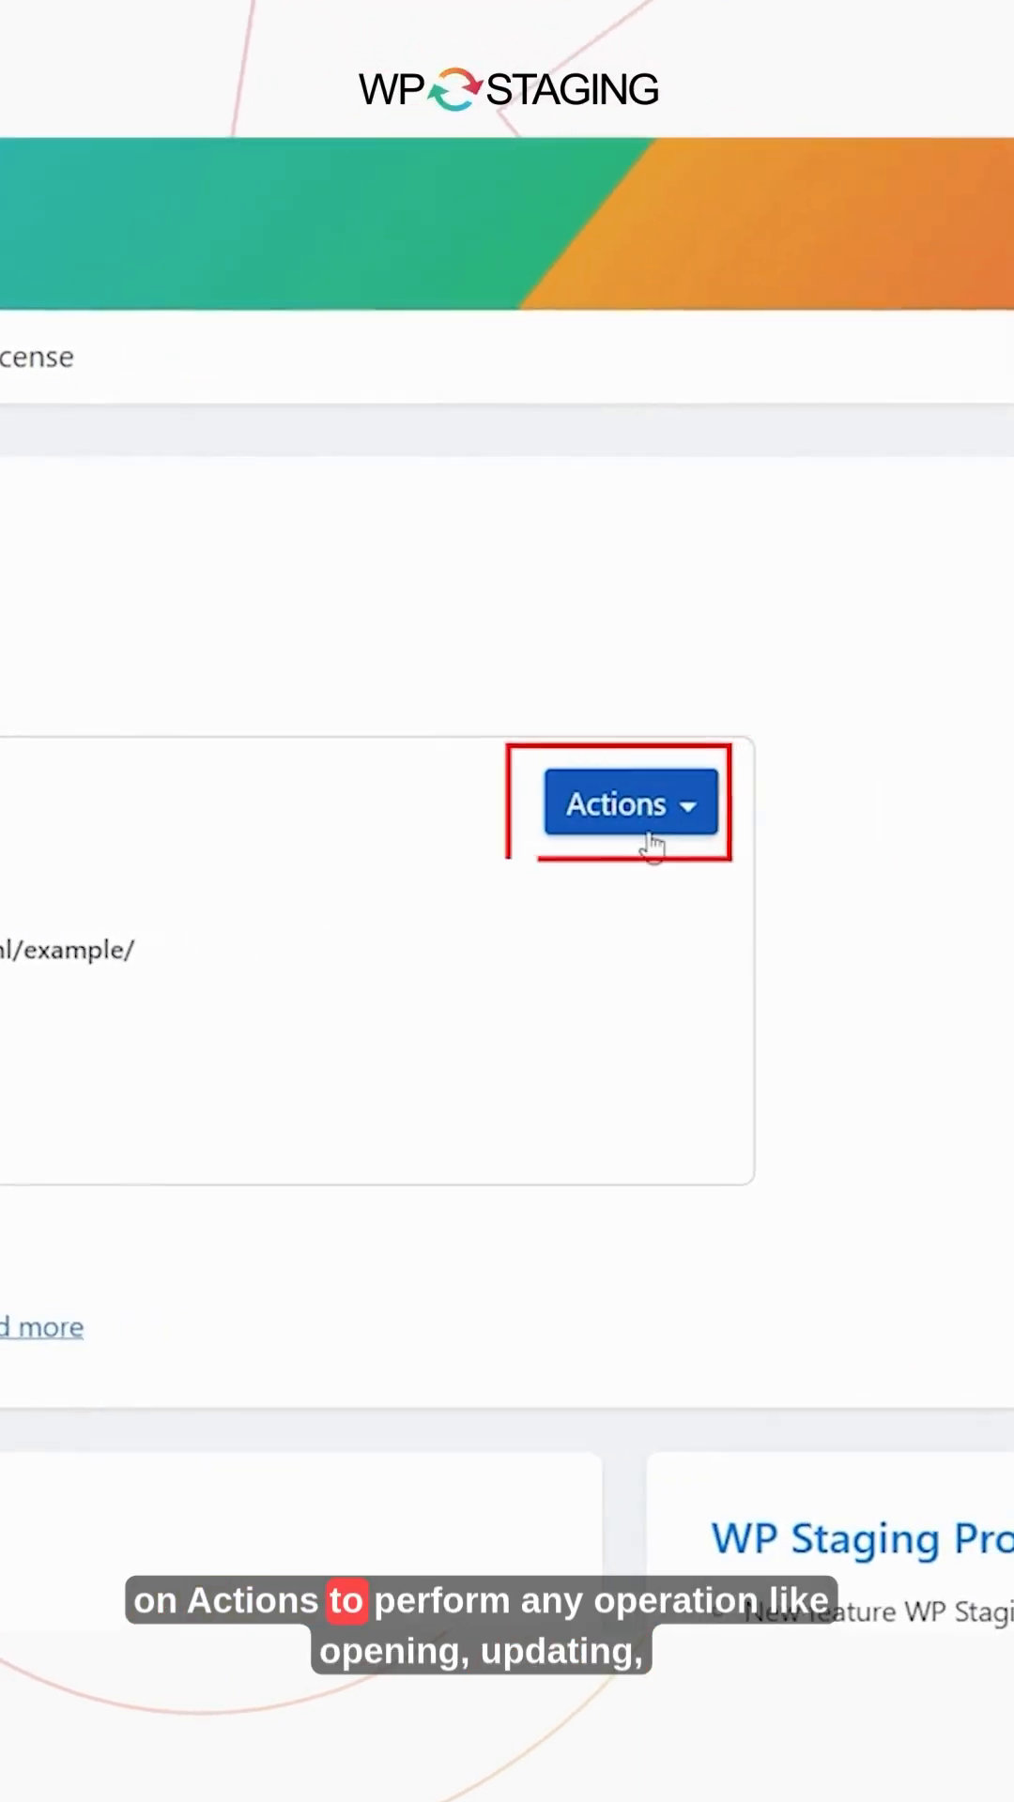
Show the Example staging site's Actions menu with Open, Update, Reset and Delete.
{"action": "left_click", "coordinate": [628, 804]}
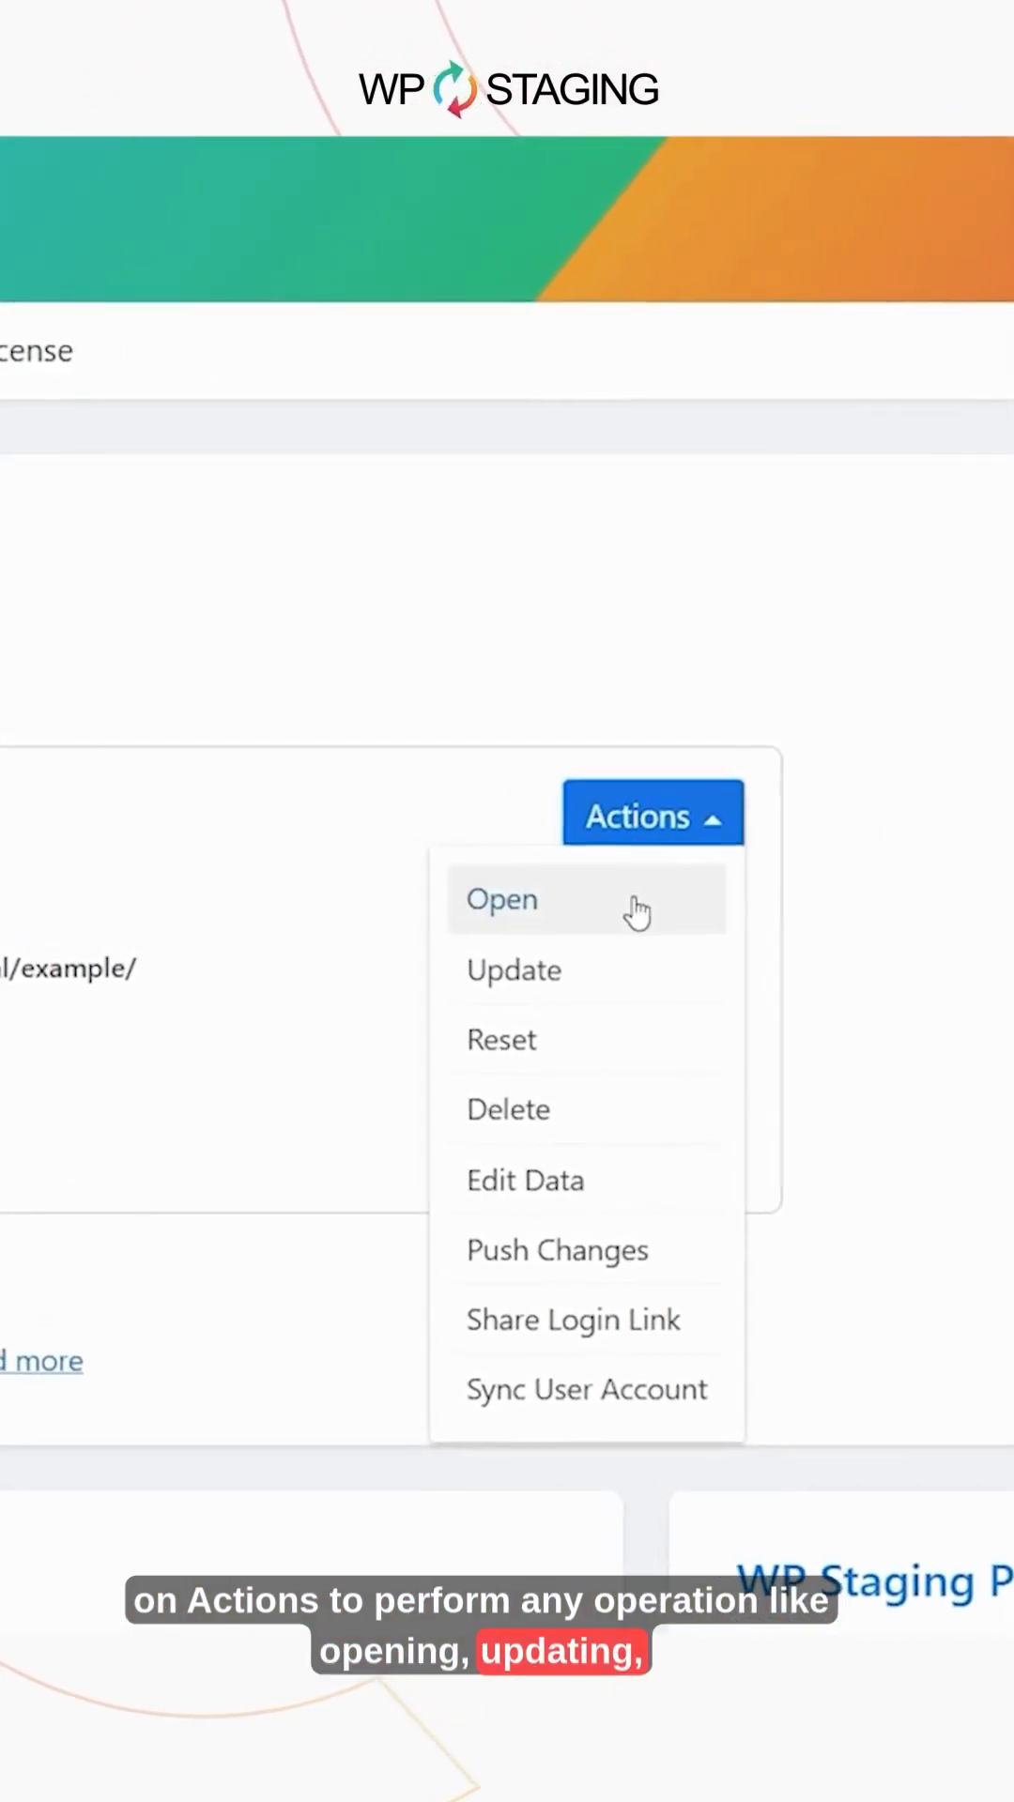